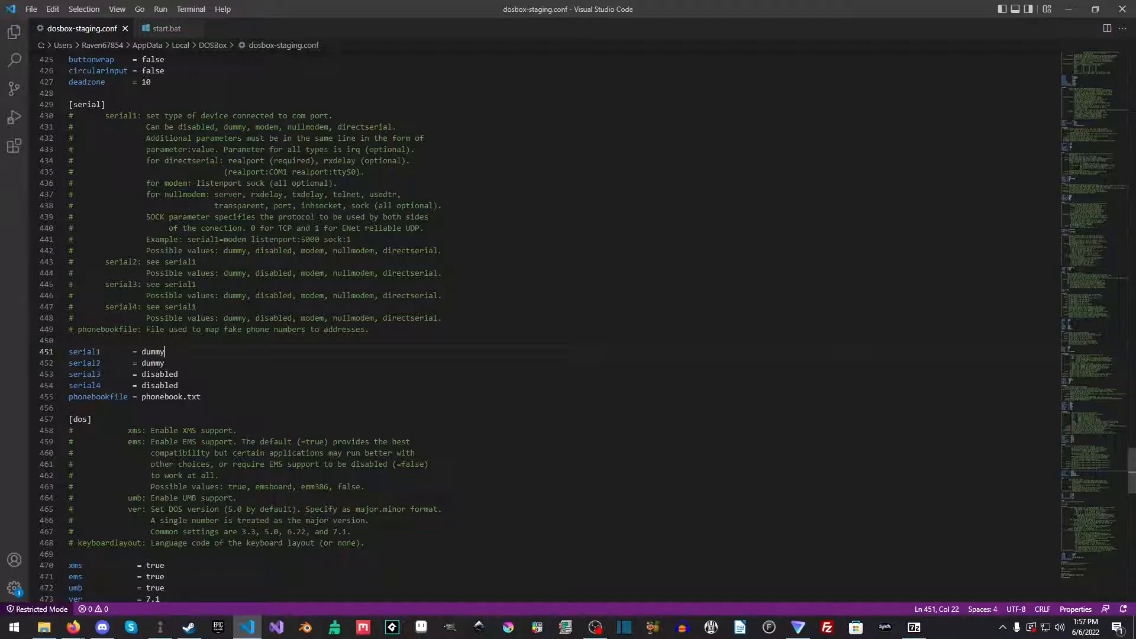
pyautogui.moveTo(96, 34)
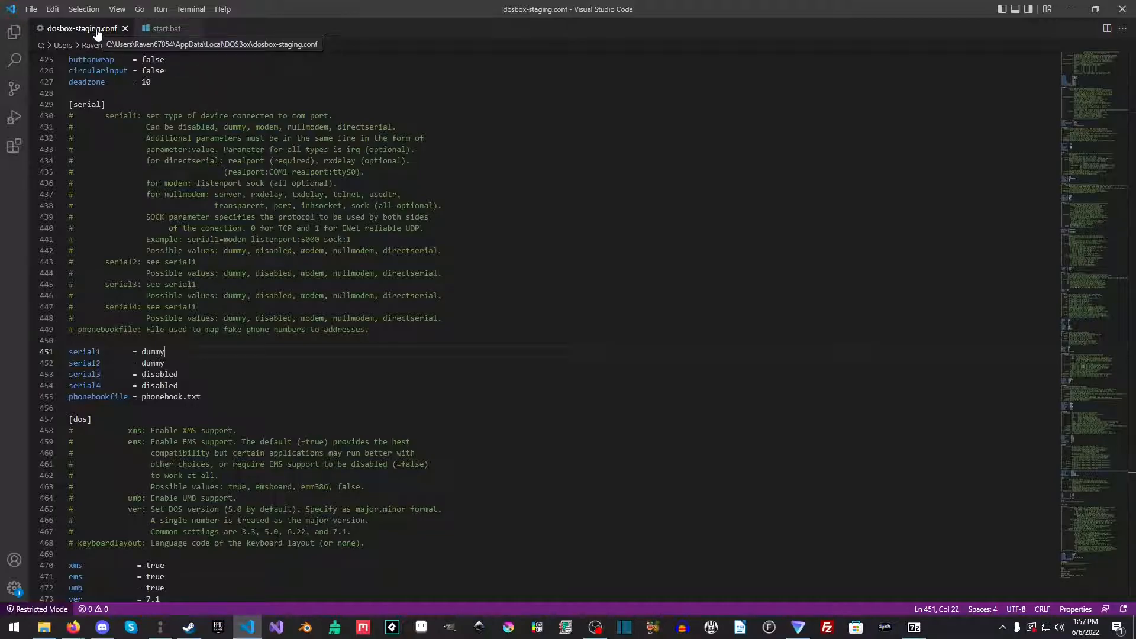
pyautogui.moveTo(130, 57)
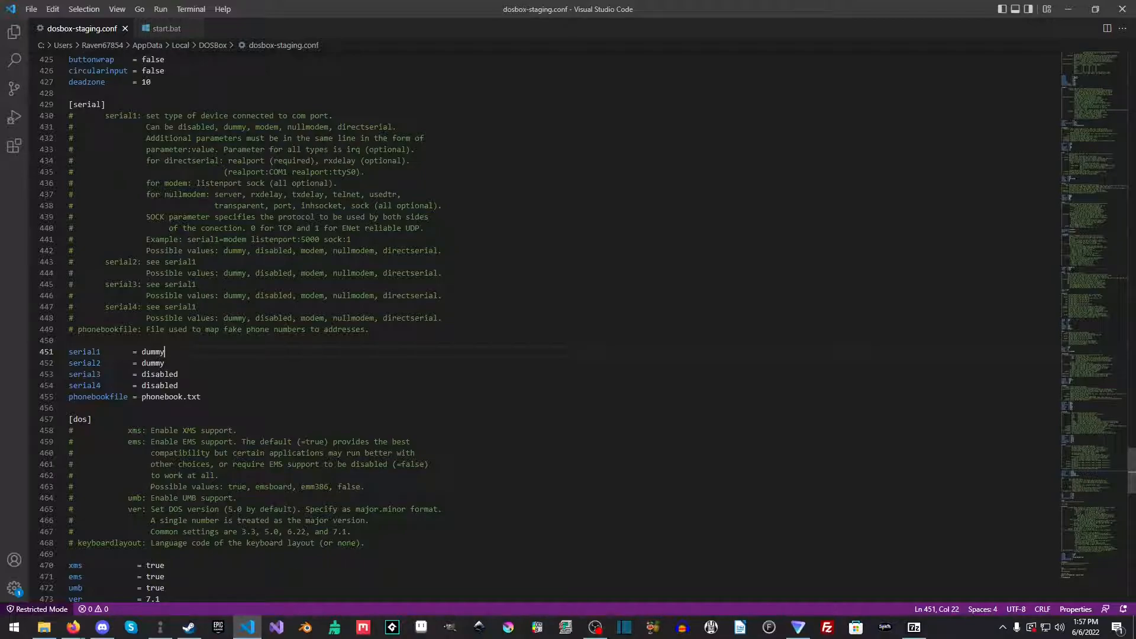
# Step: Change serial1 from dummy to 'modem listenport 23' and save the config
pyautogui.doubleClick(152, 351)
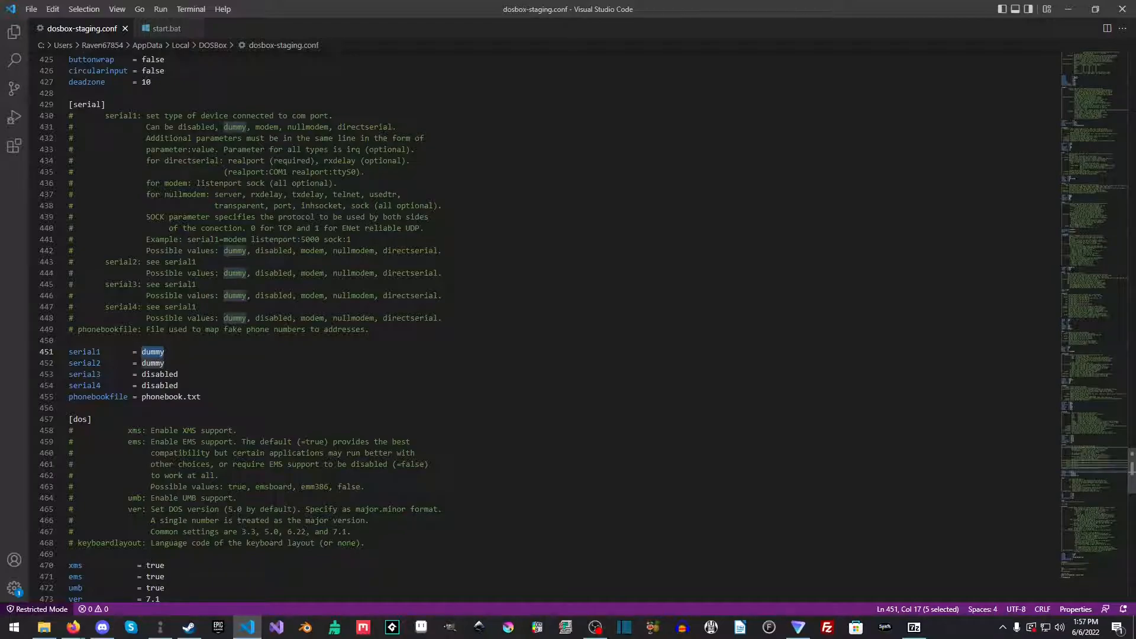
pyautogui.write('modem listenport 23')
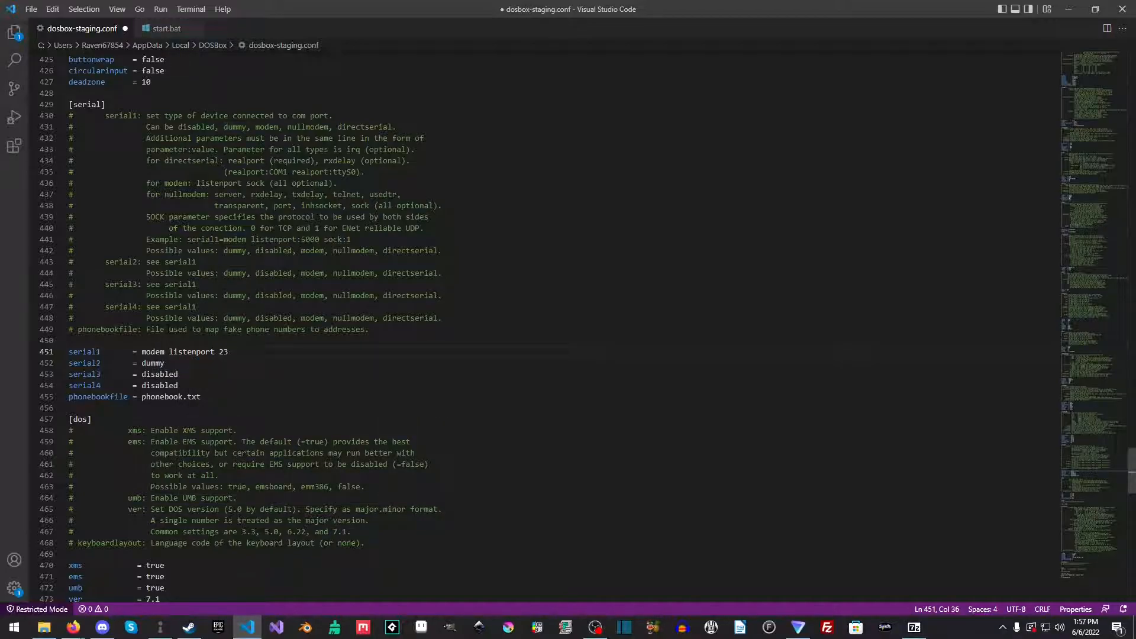
pyautogui.press('ctrl+s')
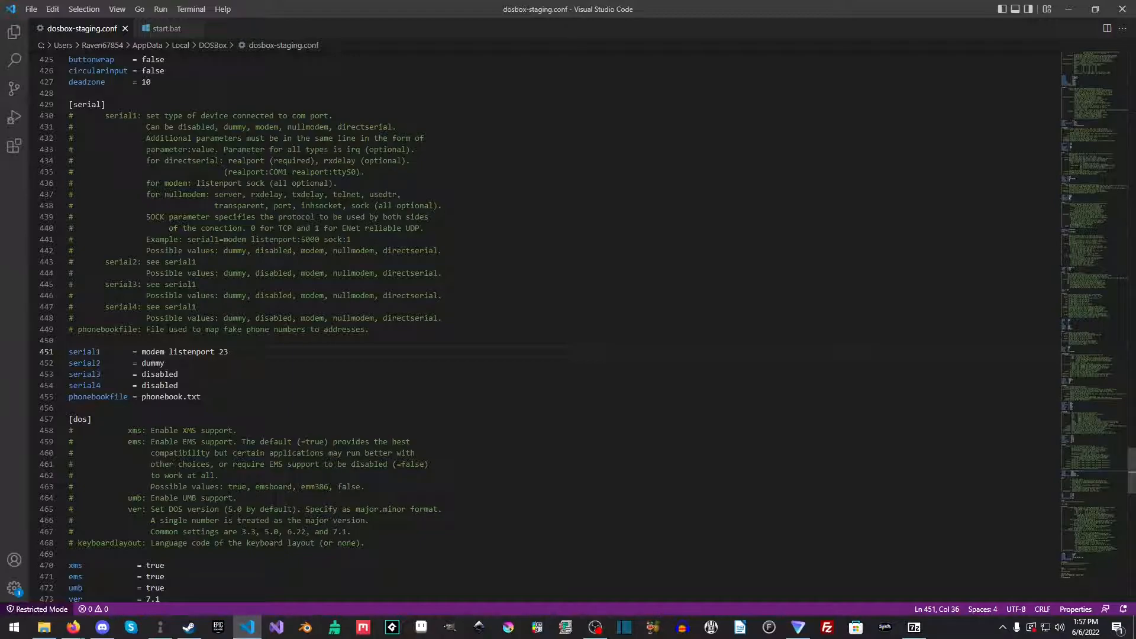
pyautogui.click(42, 627)
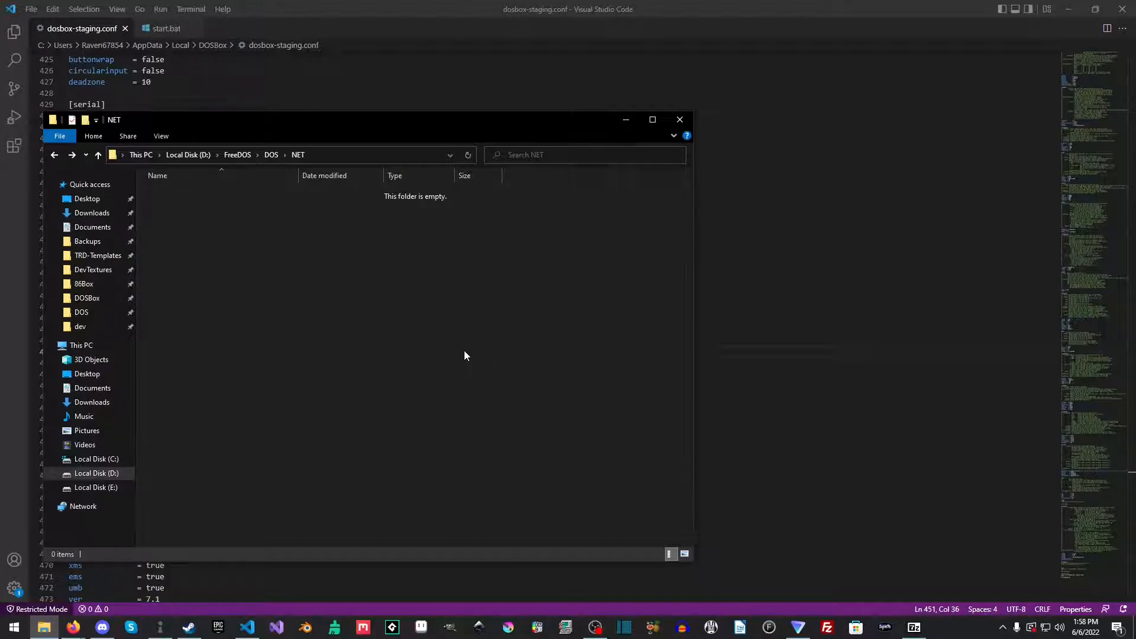
pyautogui.moveTo(338, 259)
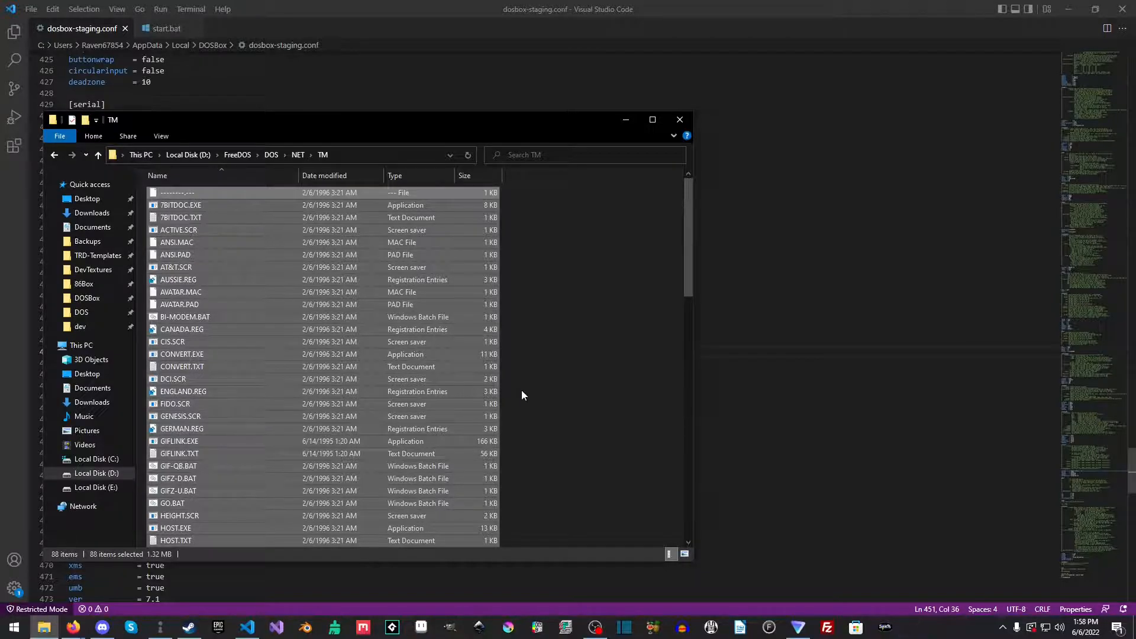
pyautogui.click(528, 392)
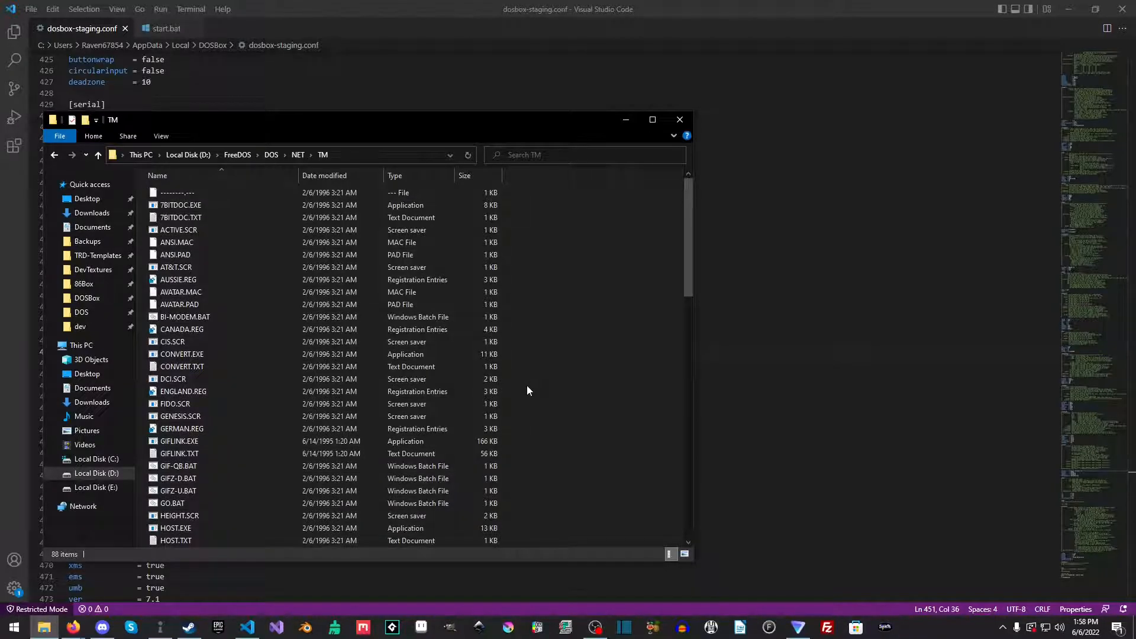
pyautogui.moveTo(513, 366)
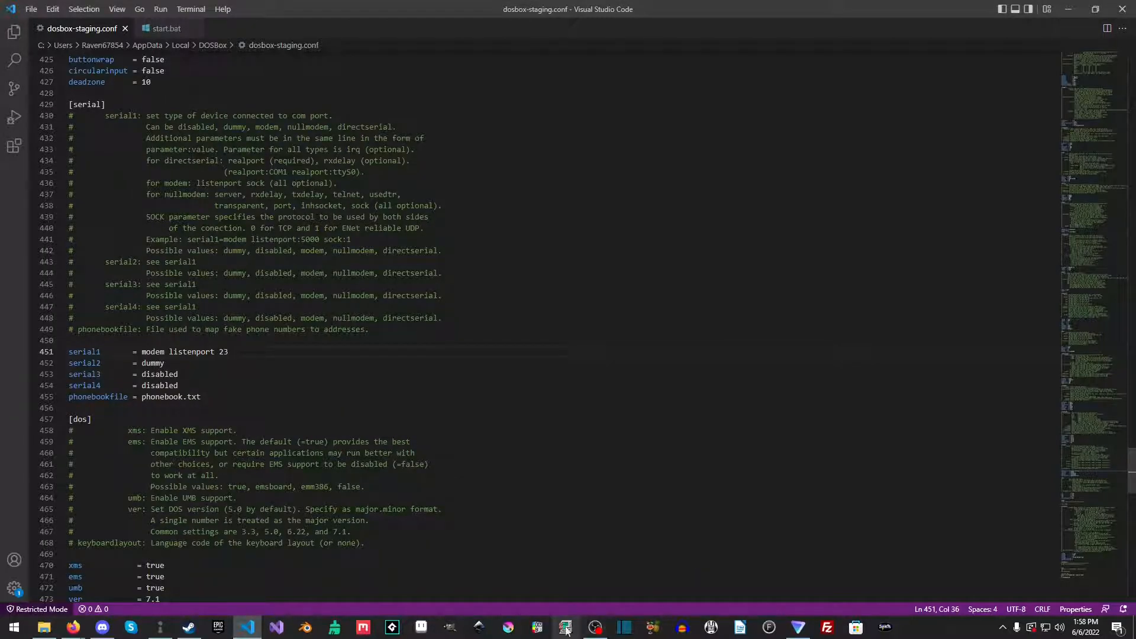
pyautogui.moveTo(540, 627)
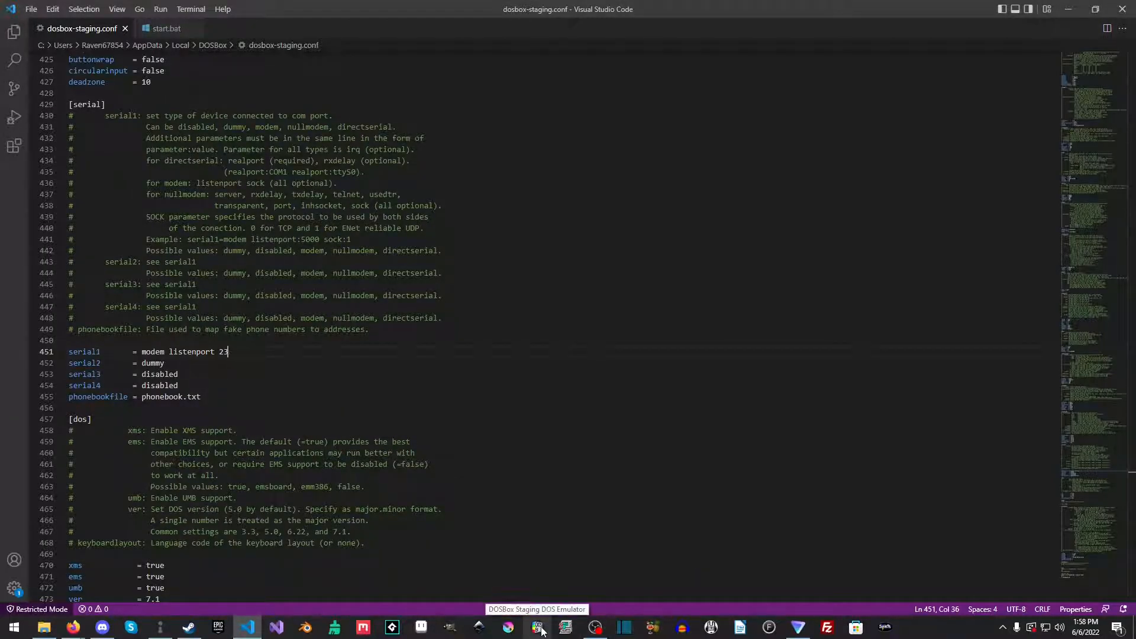
# Step: Switch to DOSBox, change into NET\TM and run the TMINST installation program
pyautogui.click(540, 627)
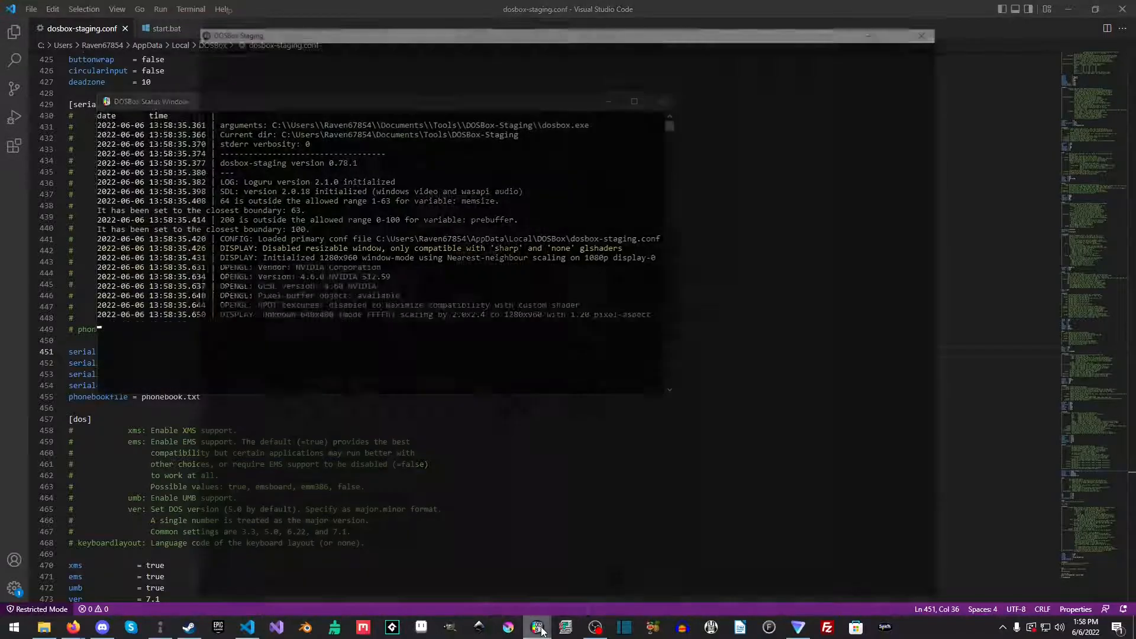
pyautogui.click(540, 627)
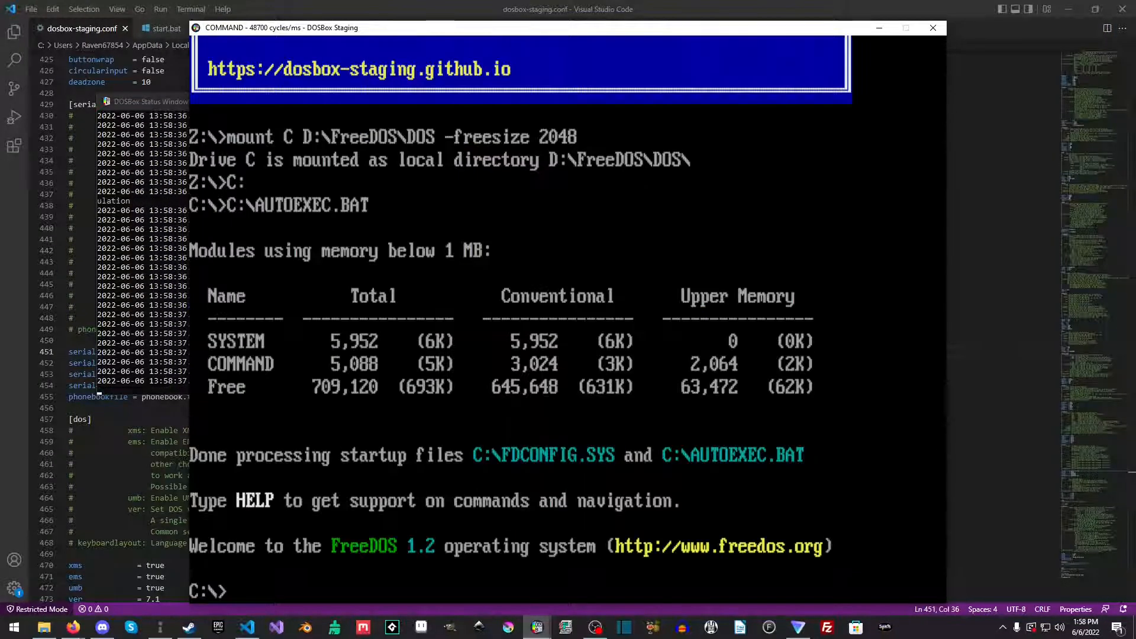
pyautogui.write('cd net\\tm')
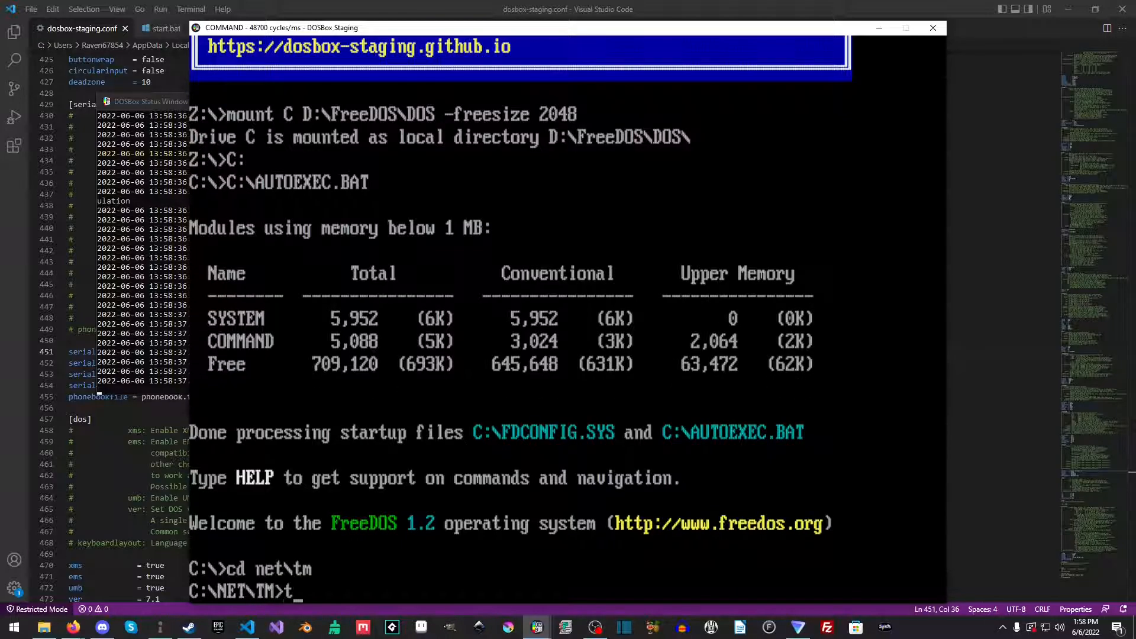
pyautogui.press('Return')
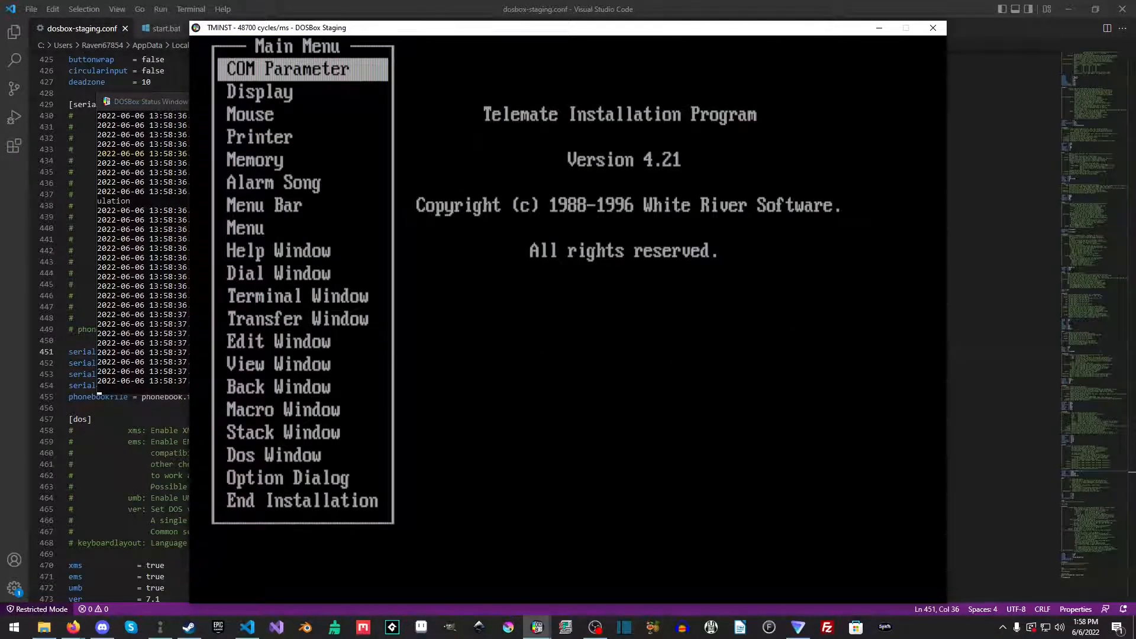
# Step: Set the COM parameters: COM port, 115200 baud rate and the Scroll Bar option
pyautogui.click(288, 69)
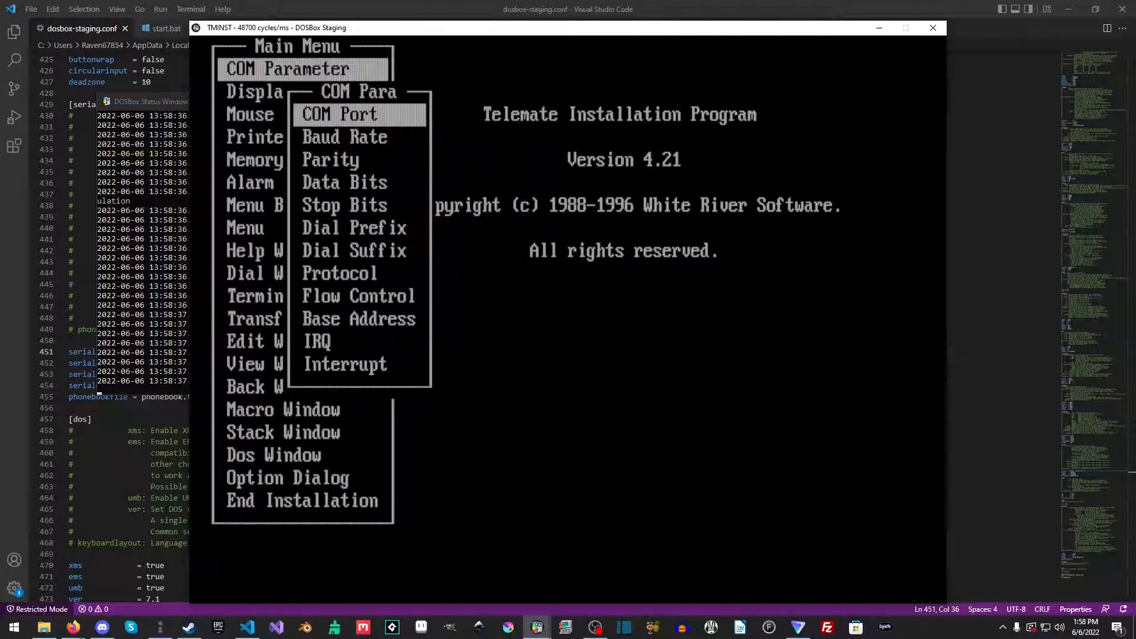
pyautogui.click(345, 136)
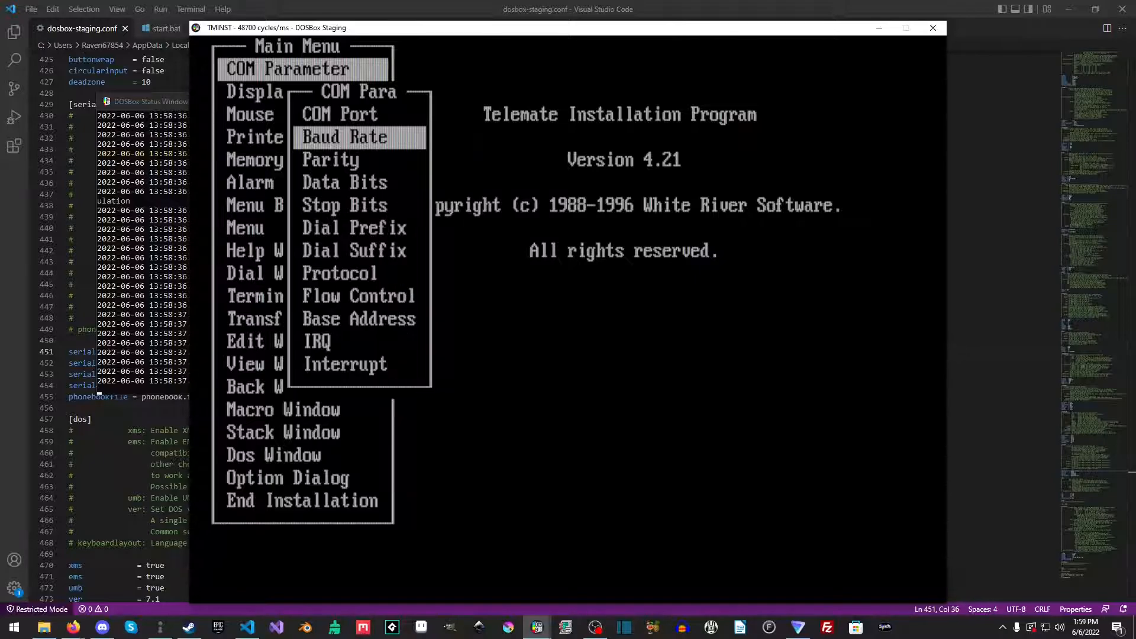
pyautogui.click(343, 138)
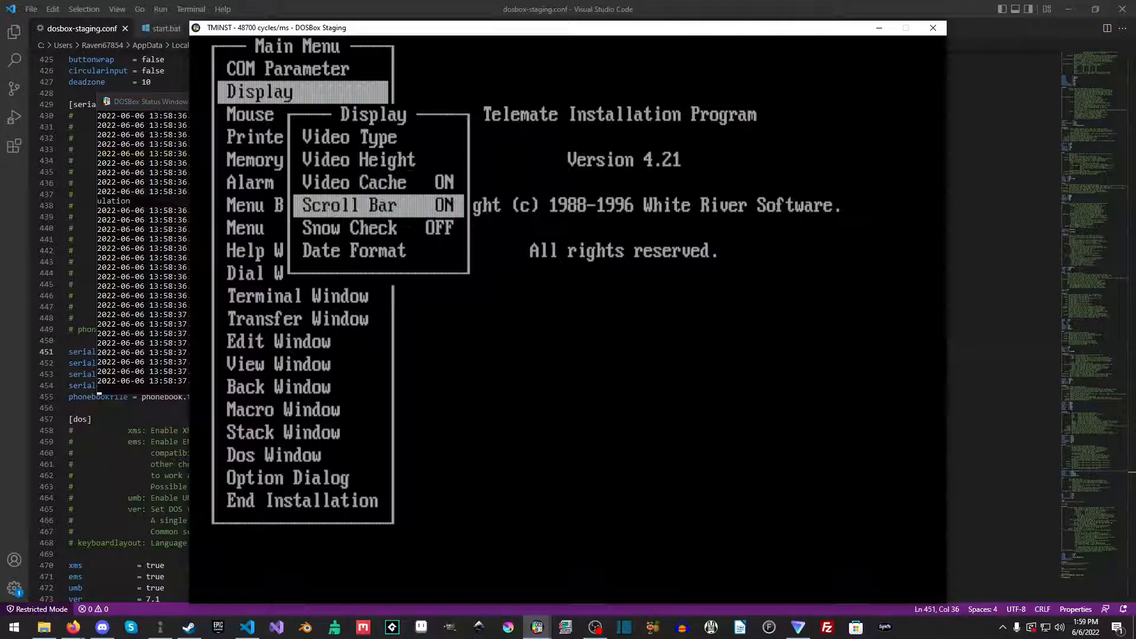
pyautogui.click(348, 205)
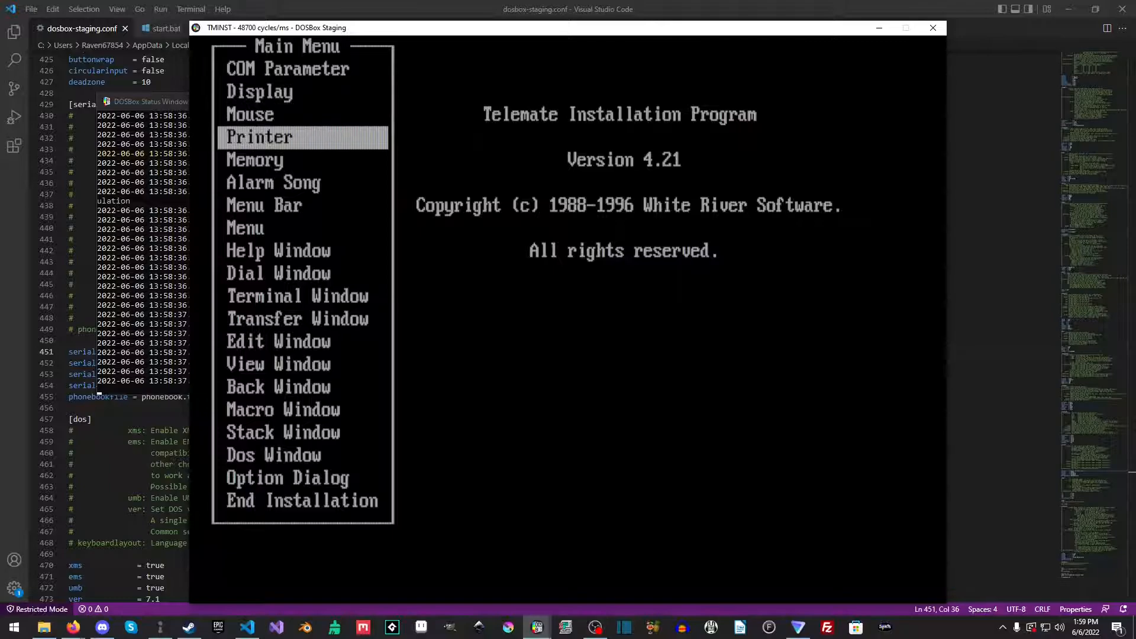
# Step: Review the memory settings, then end installation with Save Setup to start Telemate
pyautogui.click(256, 160)
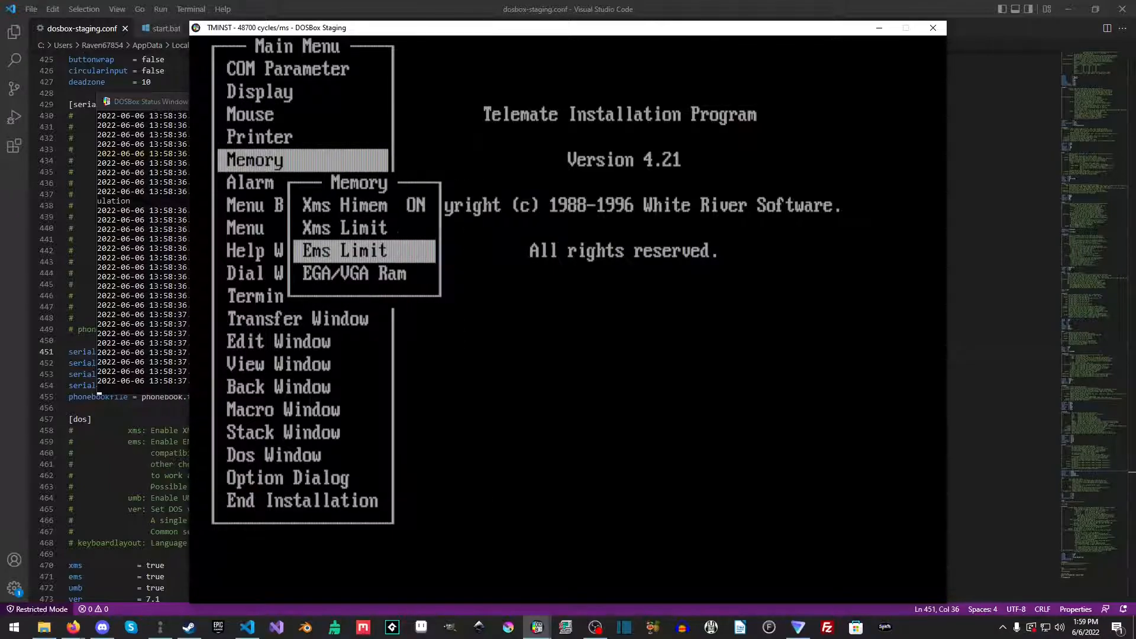
pyautogui.click(353, 273)
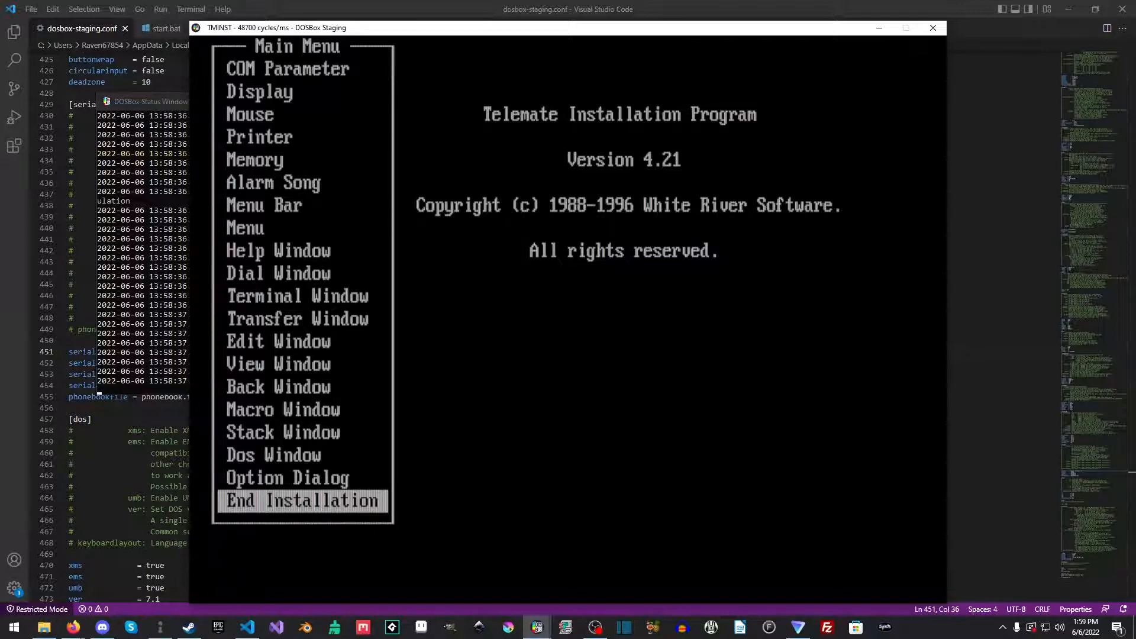
pyautogui.click(302, 500)
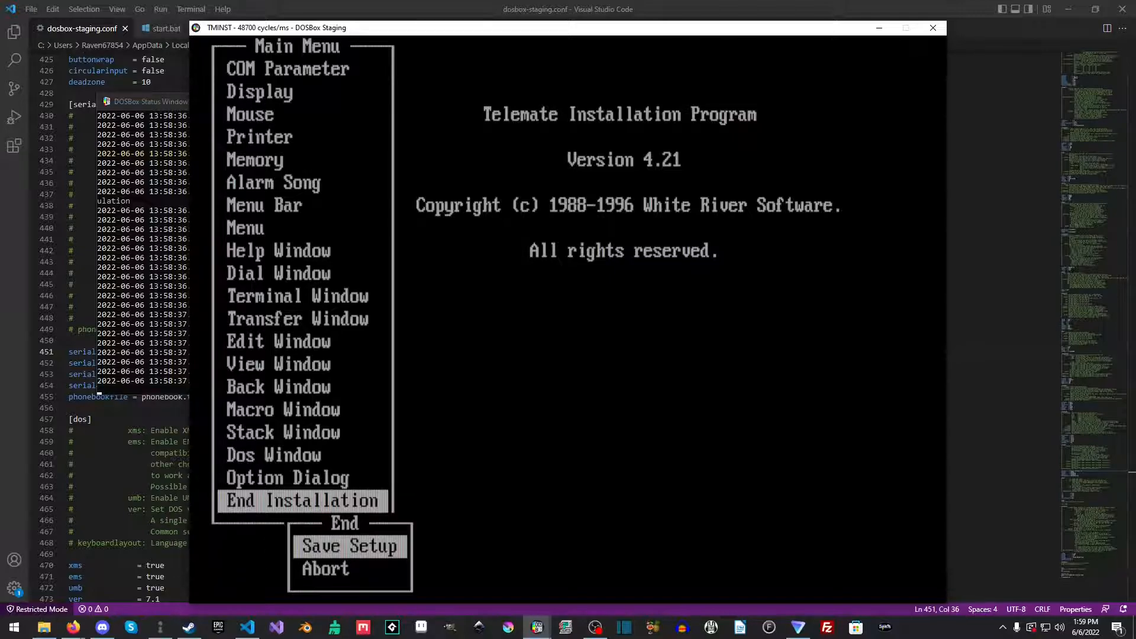
pyautogui.click(348, 546)
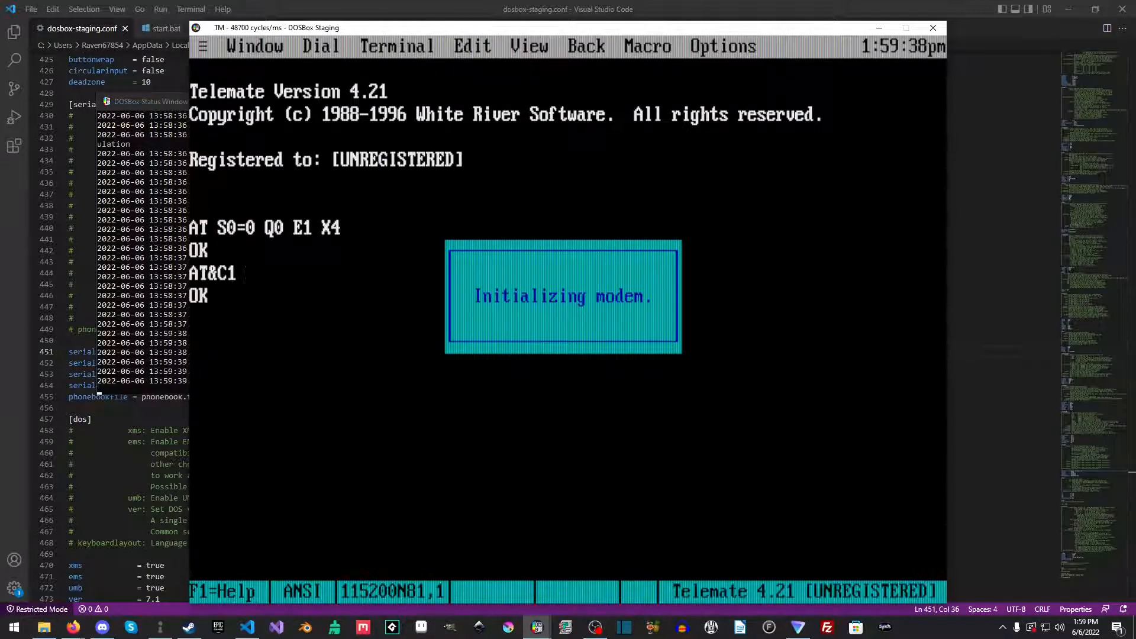
pyautogui.click(321, 47)
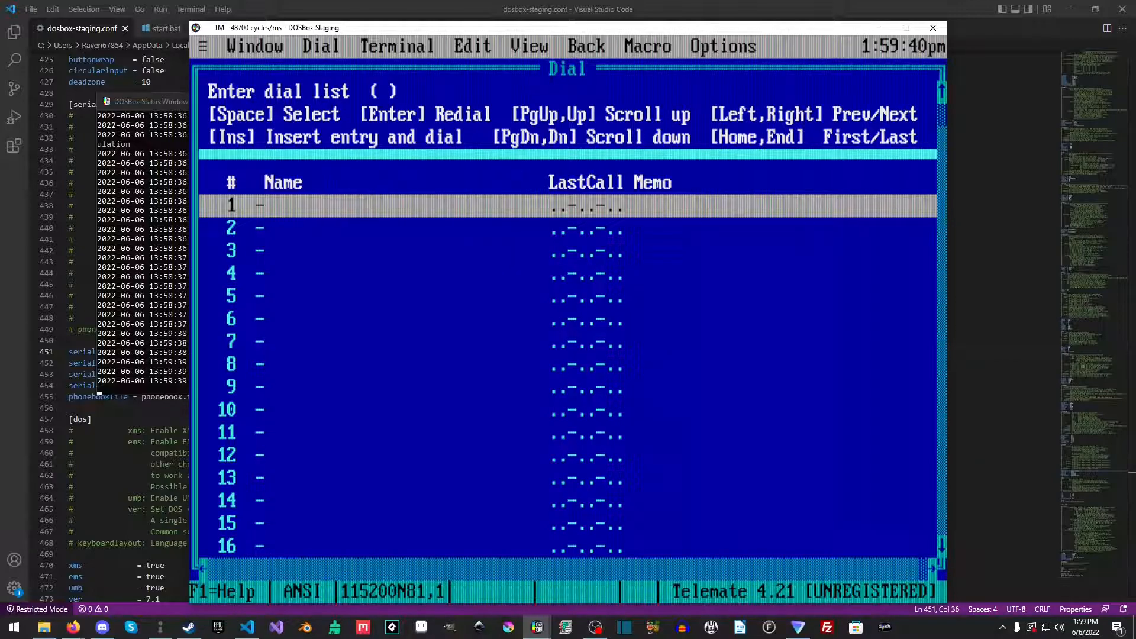
pyautogui.press('Down')
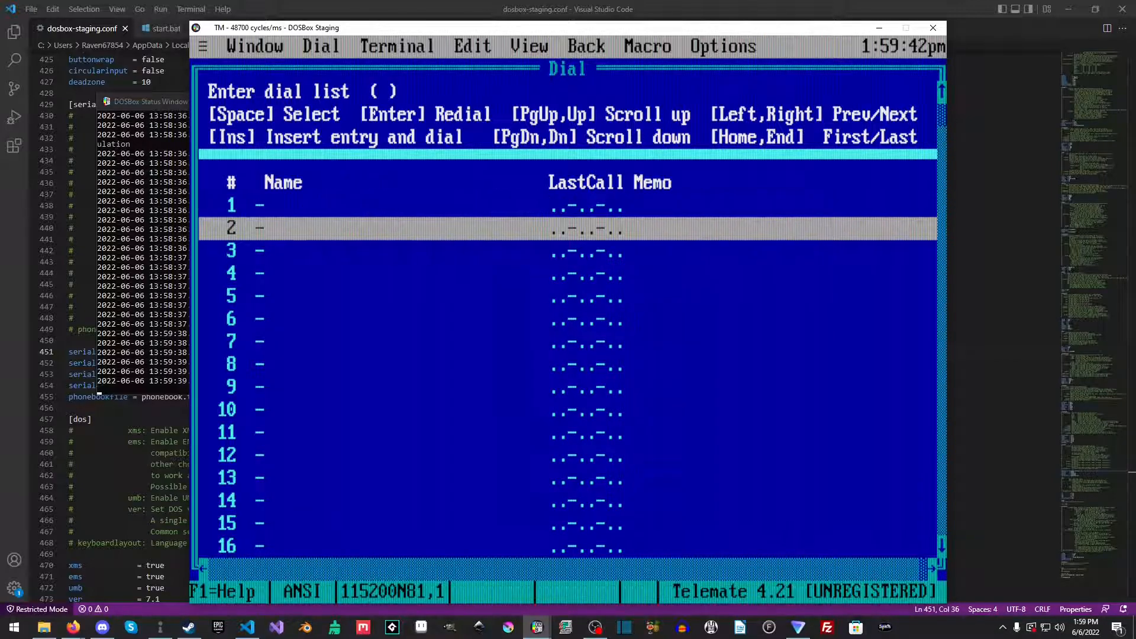
pyautogui.press('Up')
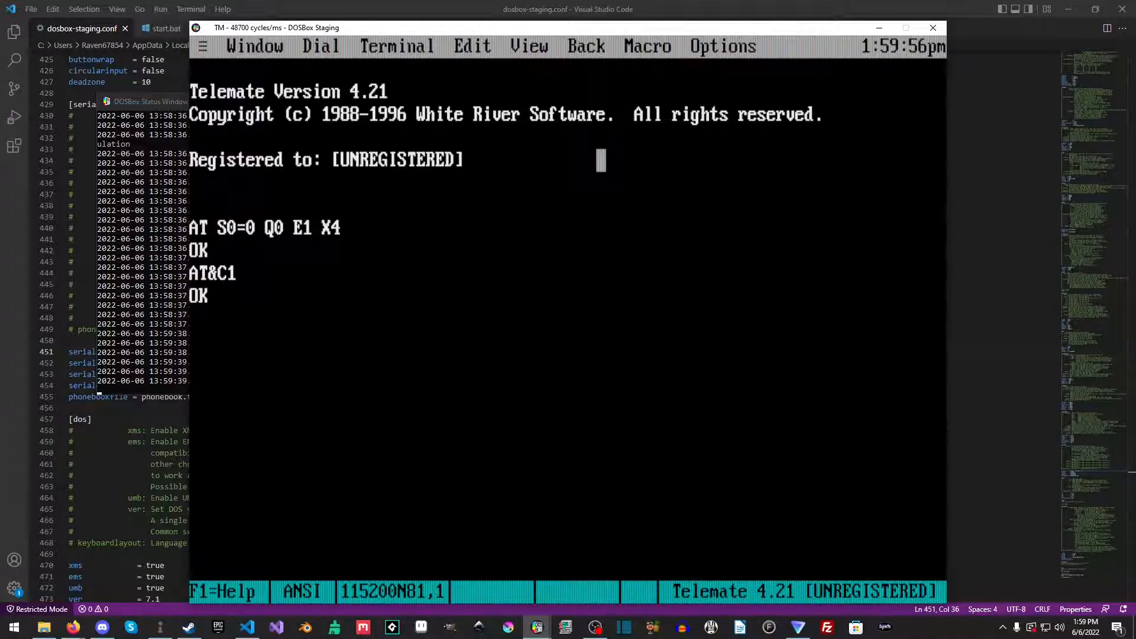
# Step: Dial the BBS with 'atdt bbs.error200.tech:1337'
pyautogui.write('atdt')
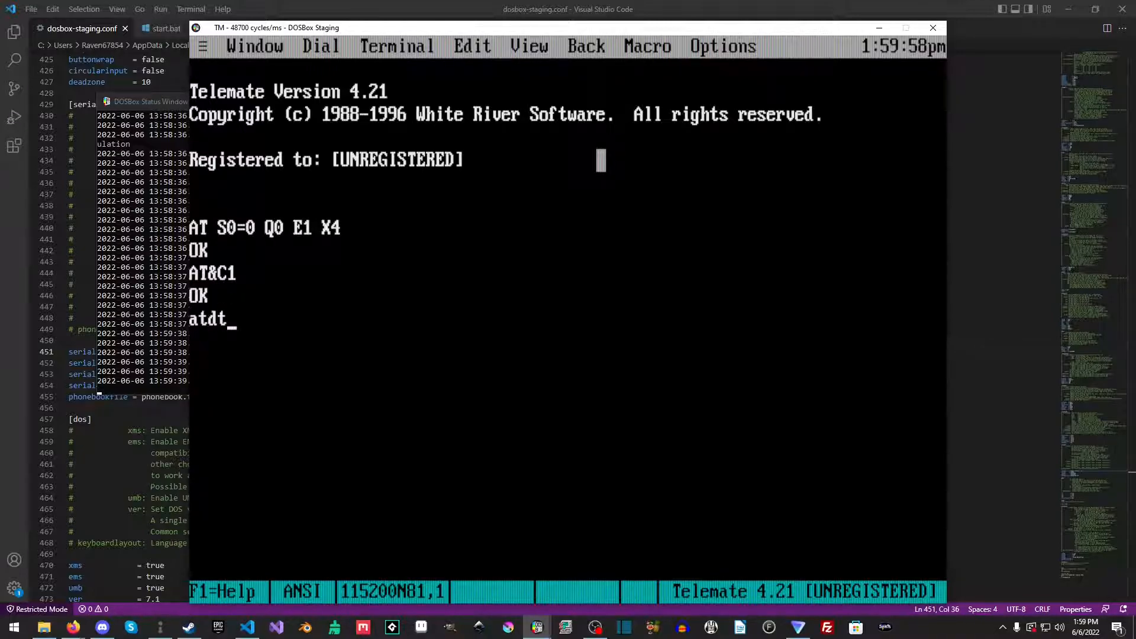
pyautogui.write('bbs')
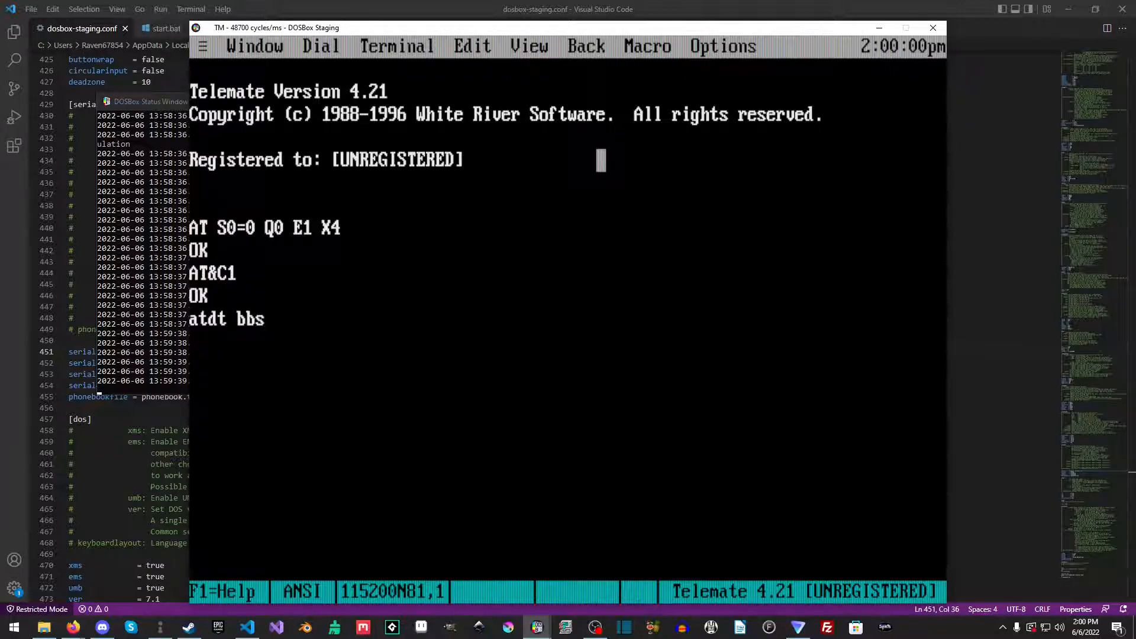
pyautogui.write('.error')
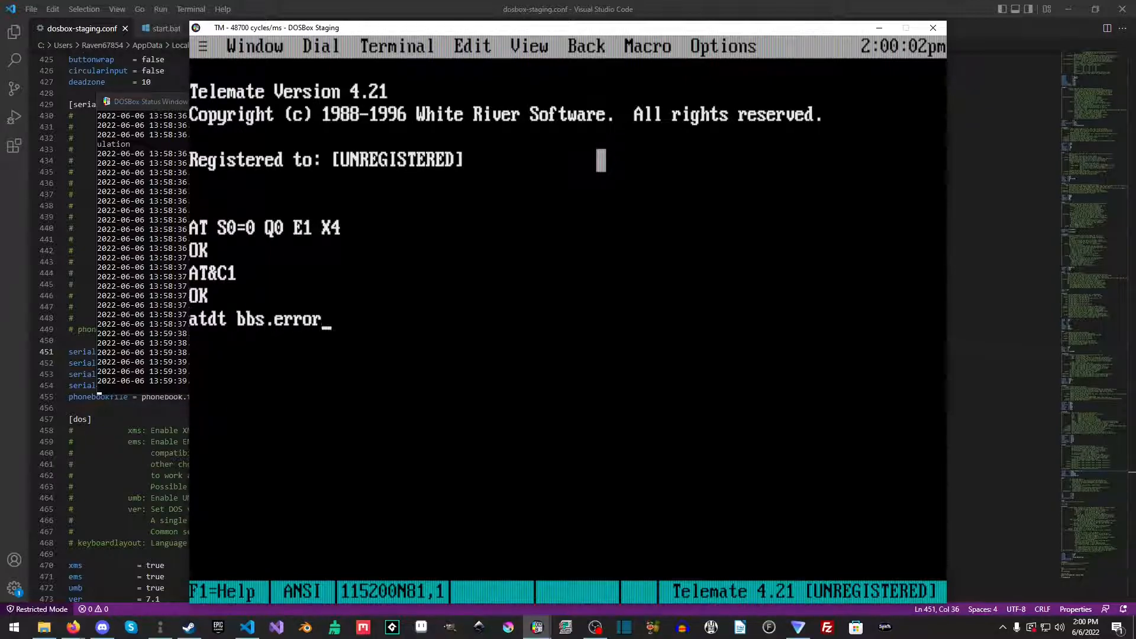
pyautogui.write('200.tech')
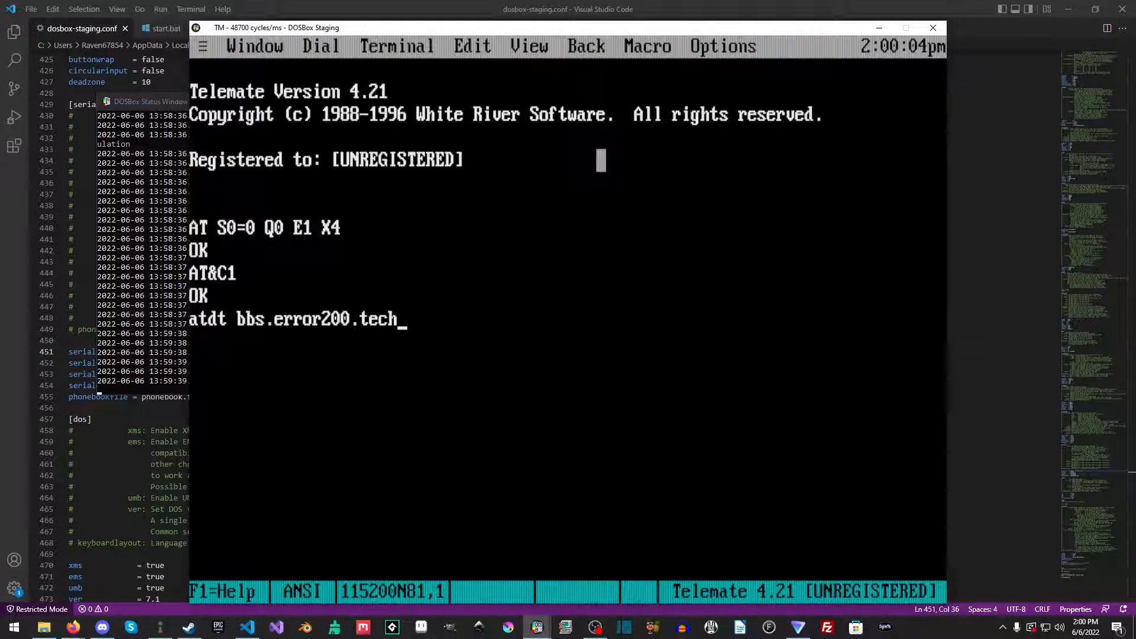
pyautogui.write(':')
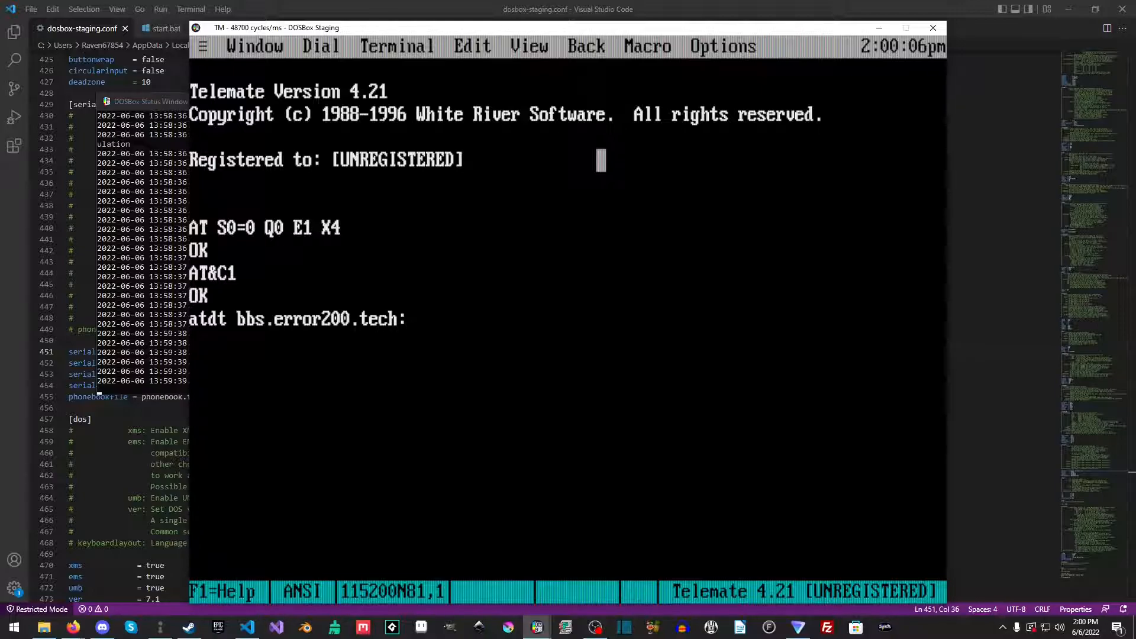
pyautogui.write('13')
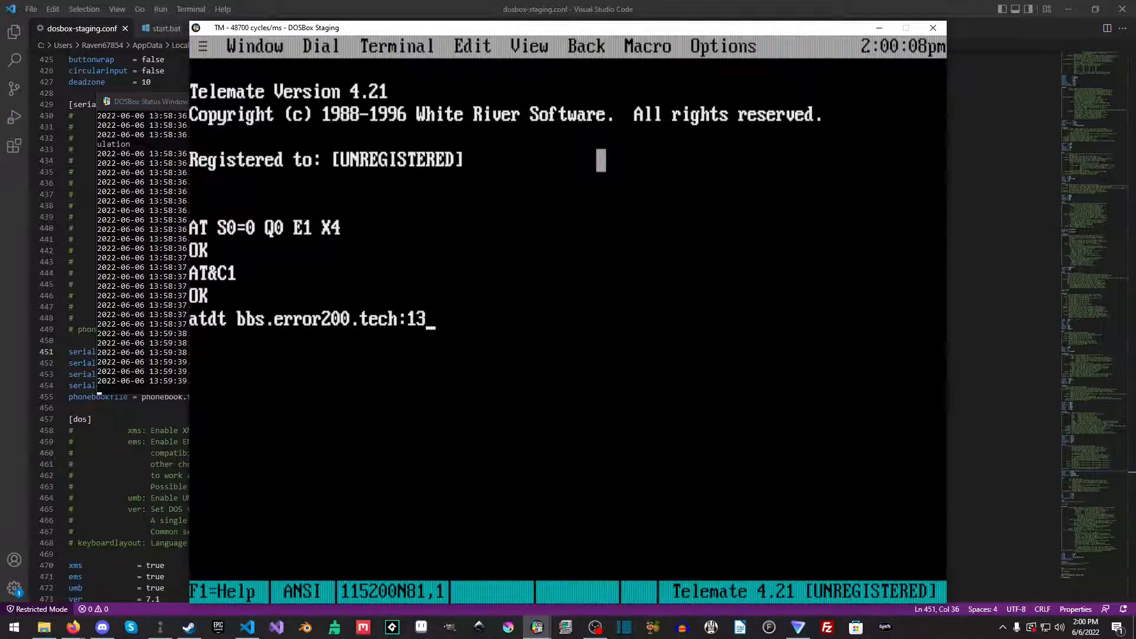
pyautogui.write('37')
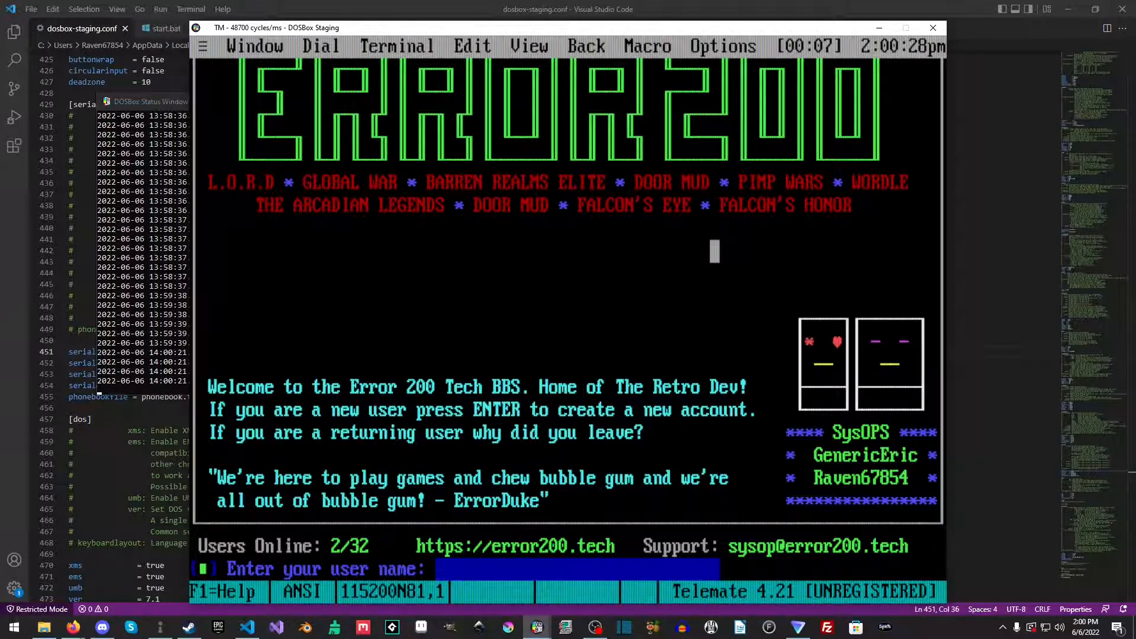
# Step: Log in with the user name 'Rave' and complete the password prompts
pyautogui.write('Rave')
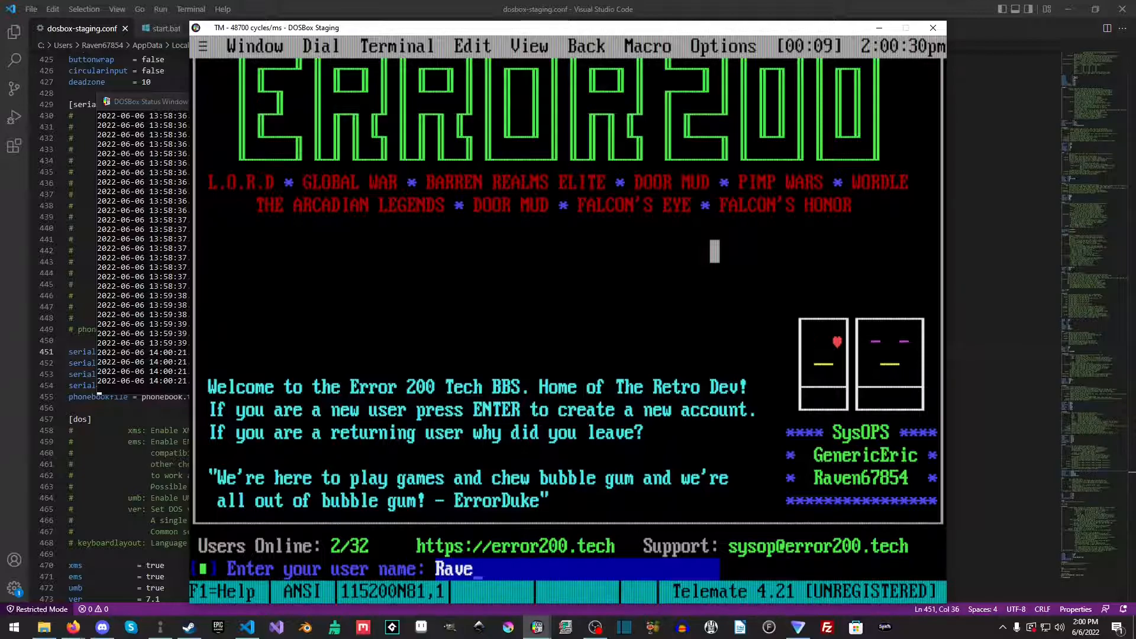
pyautogui.press('Return')
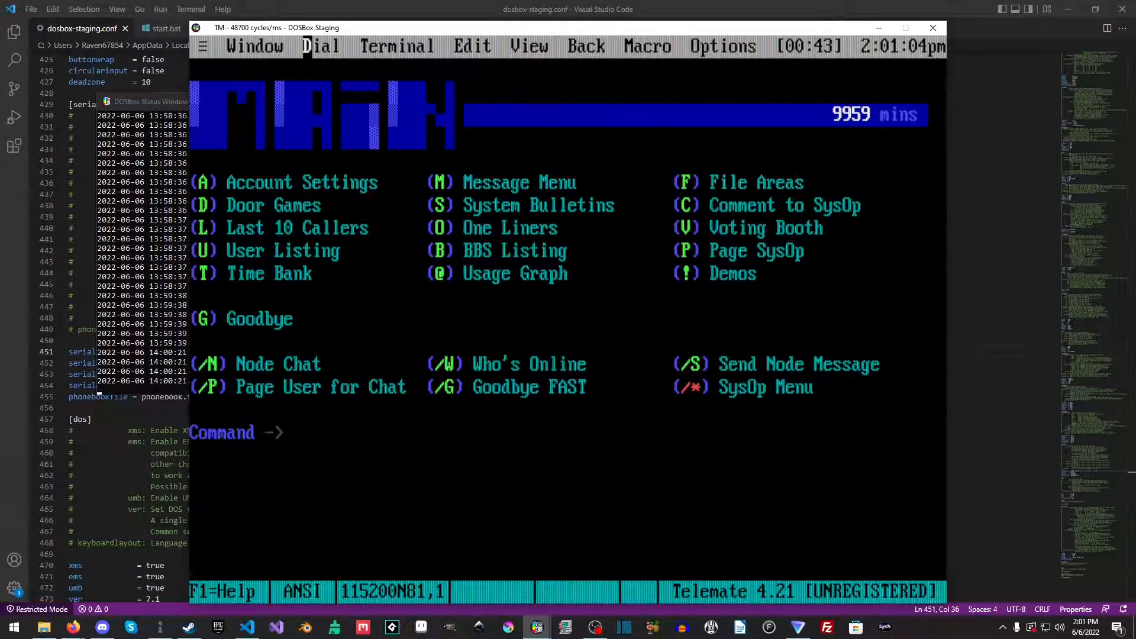
# Step: Enter D at the main menu Command prompt for Door Games
pyautogui.write('D')
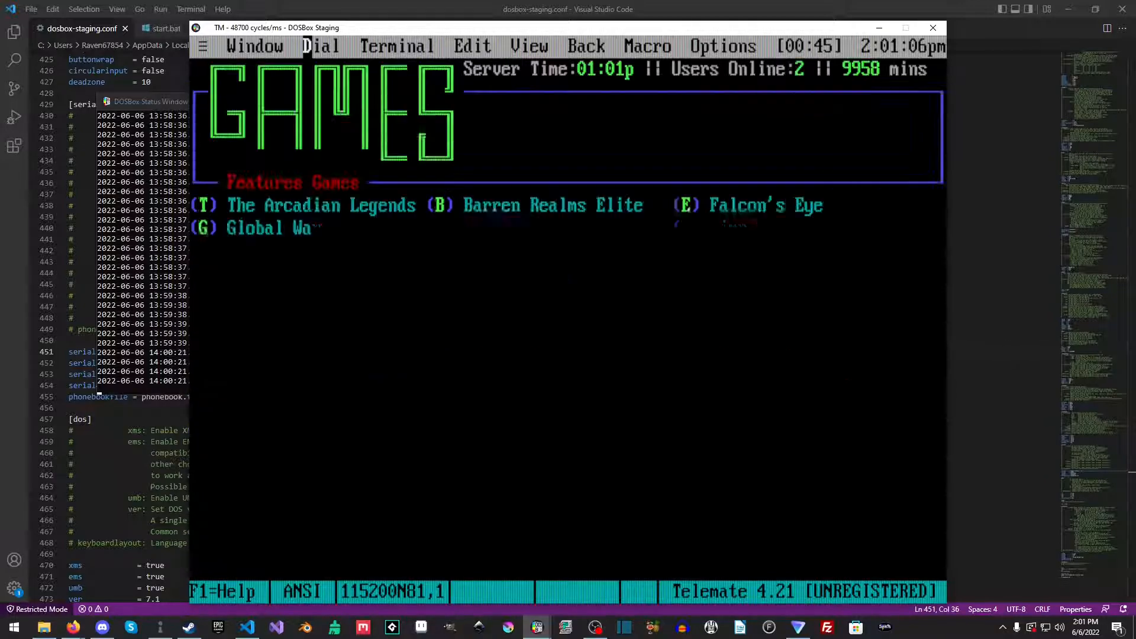